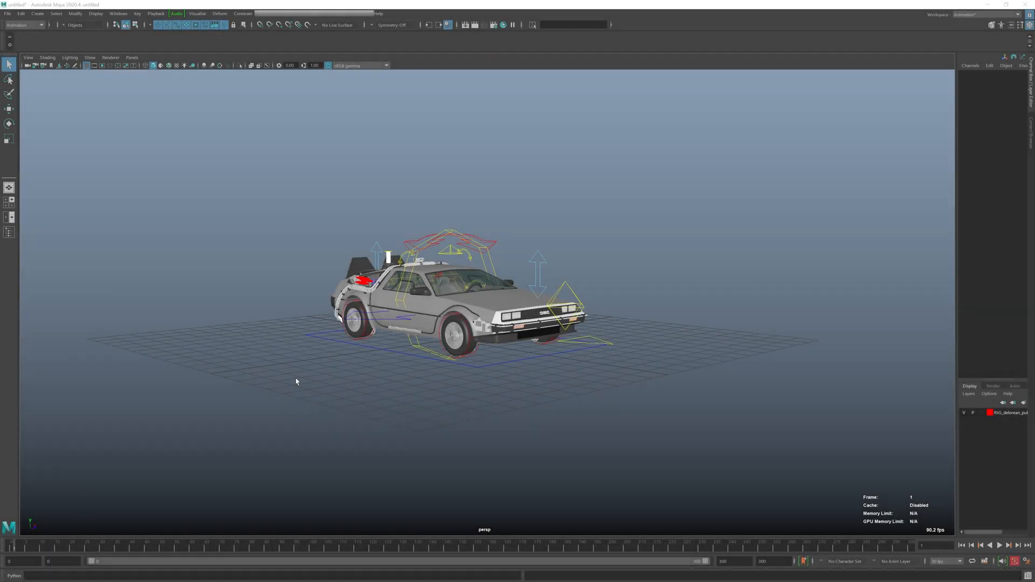
pyautogui.moveTo(355, 379)
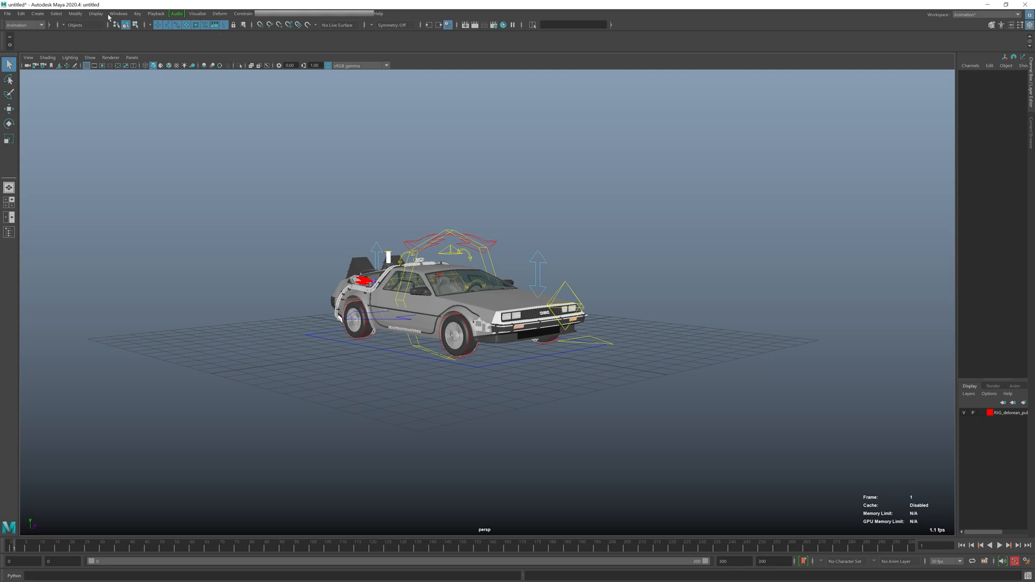
# - Open the Color Settings window from the Windows > Settings/Preferences menu
pyautogui.click(118, 13)
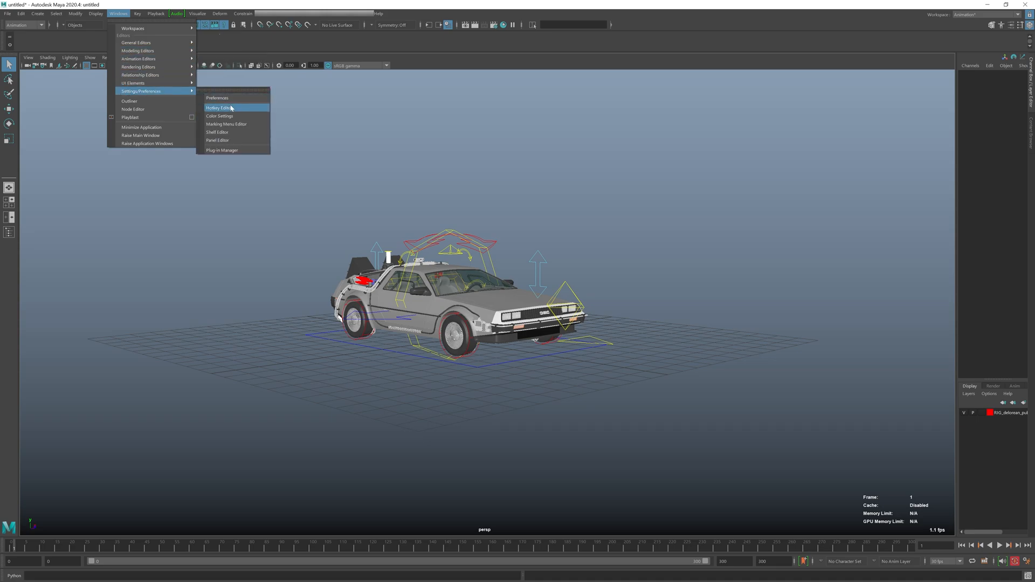
pyautogui.click(220, 117)
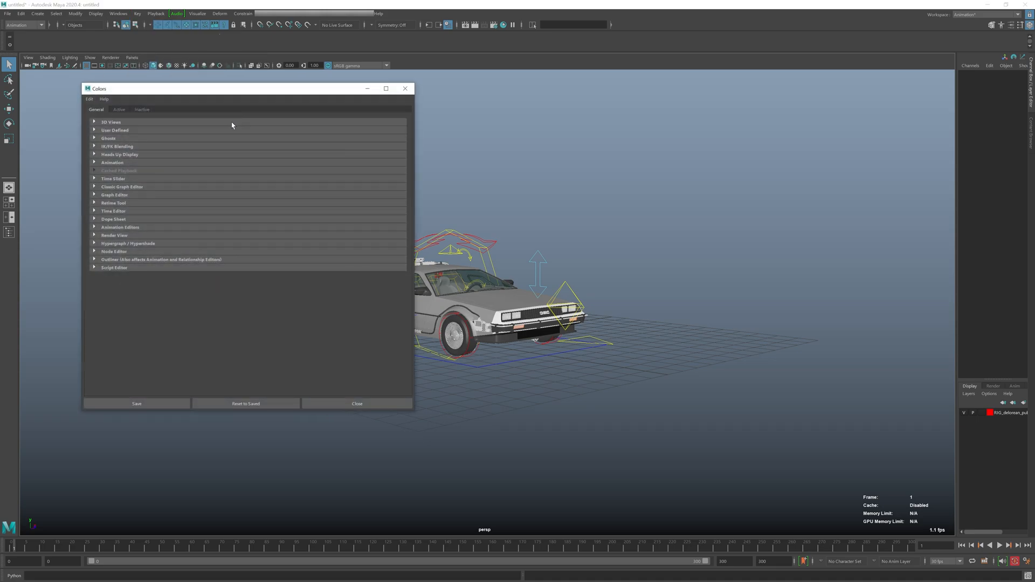
# - Under 3D Views, set the Gradient Top swatch to bright green
pyautogui.click(94, 122)
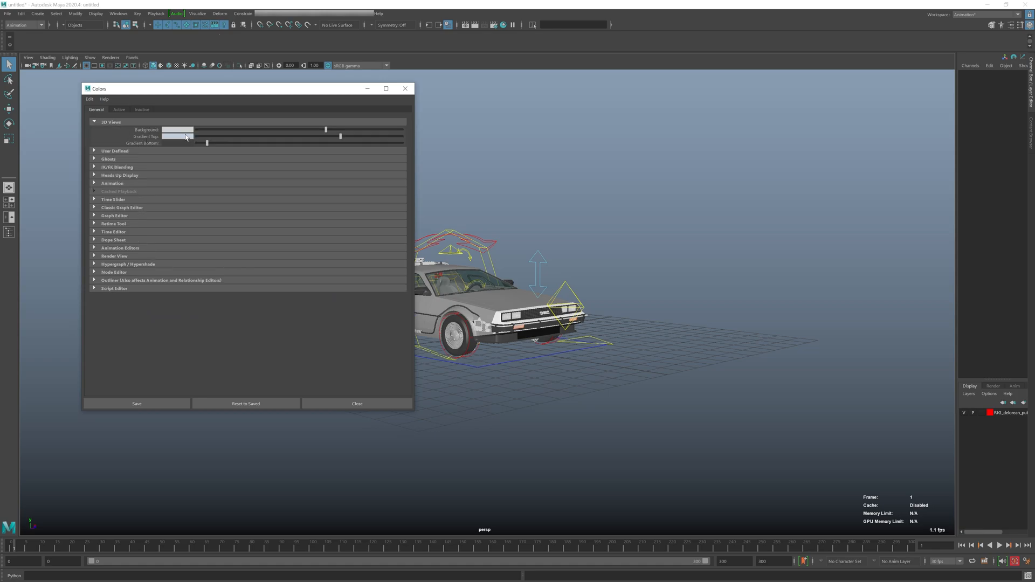
pyautogui.click(177, 129)
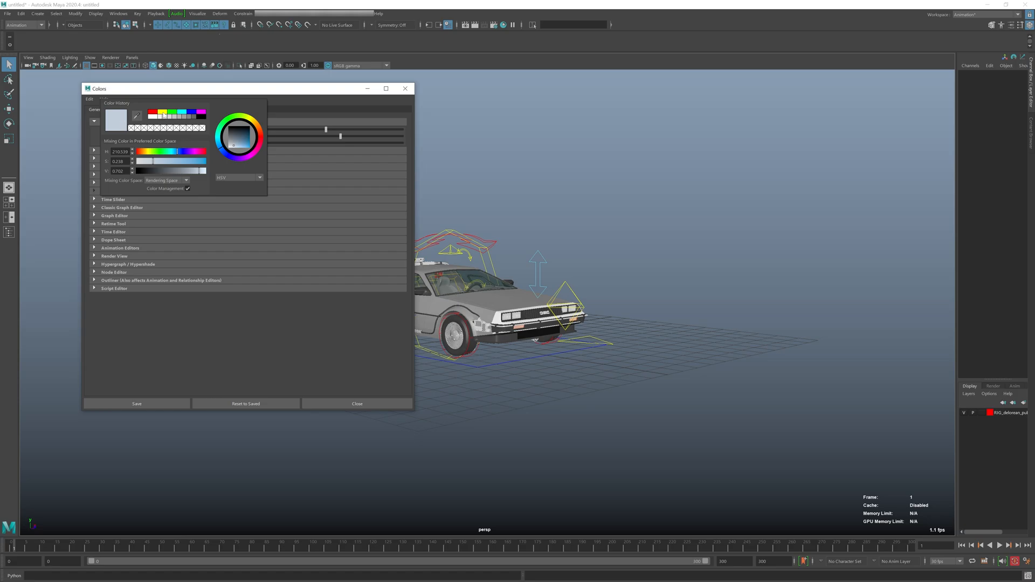
pyautogui.click(202, 113)
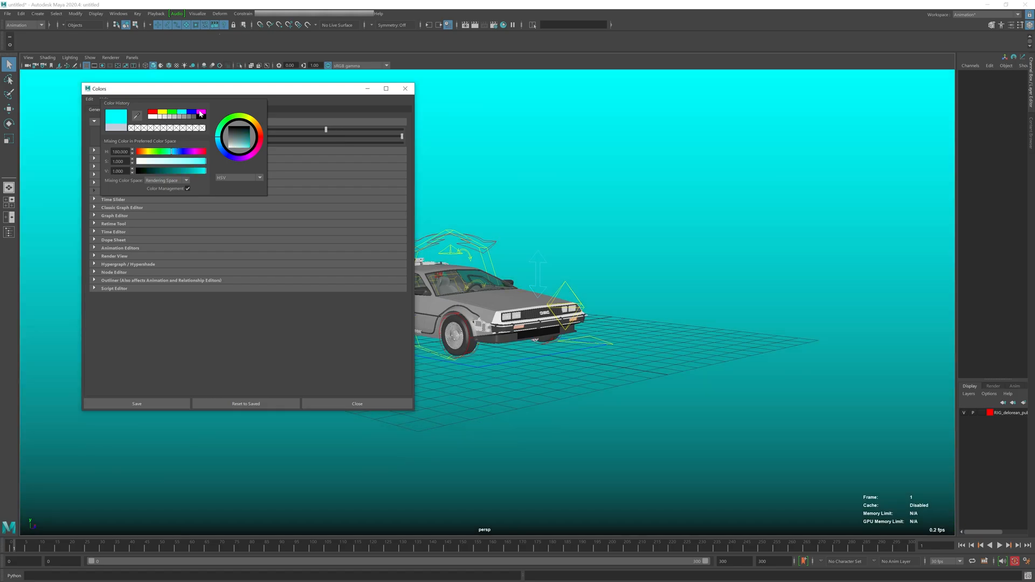
pyautogui.click(202, 115)
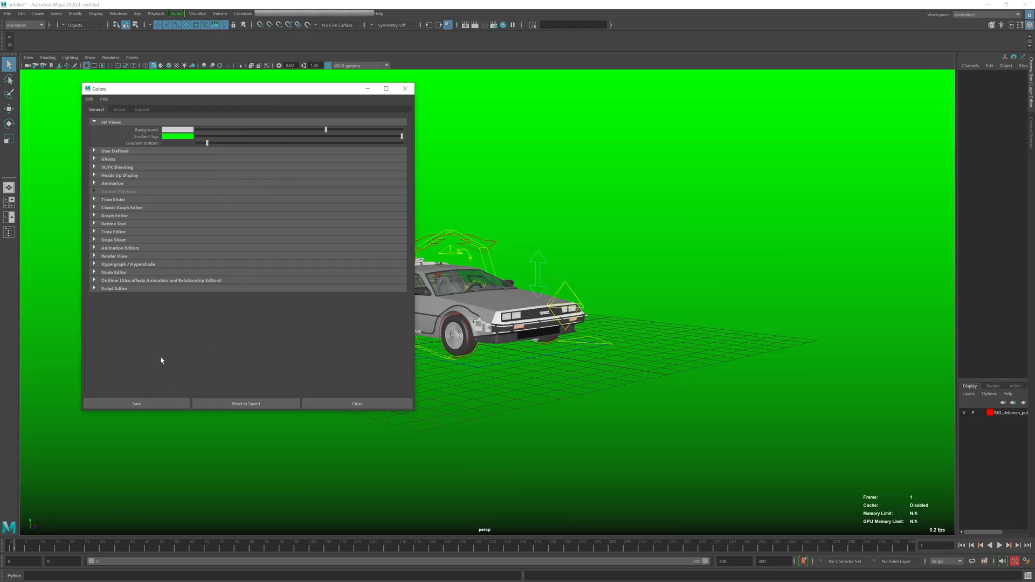
pyautogui.moveTo(169, 181)
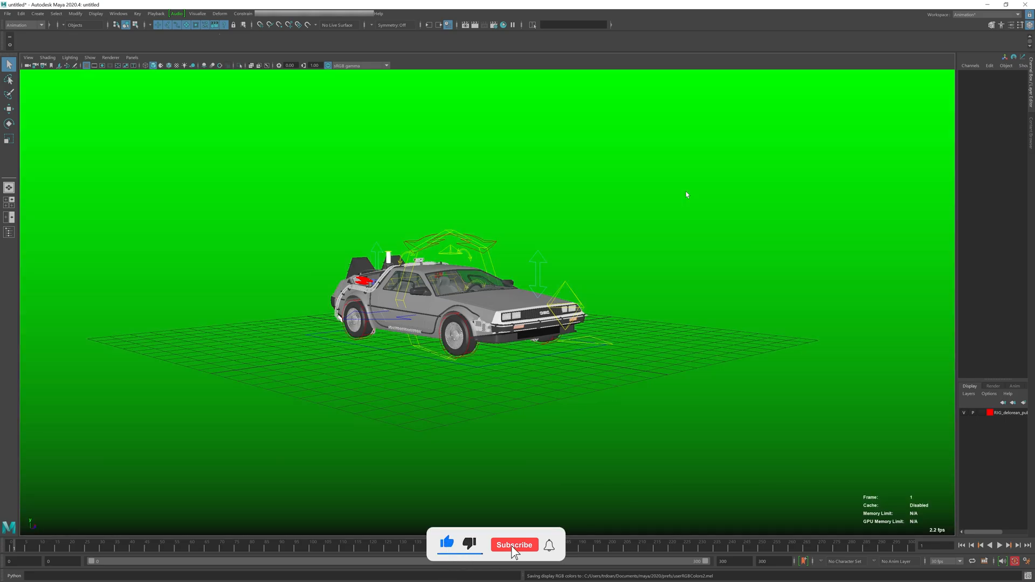
# - Save the display colours and close the Colors window
pyautogui.click(514, 544)
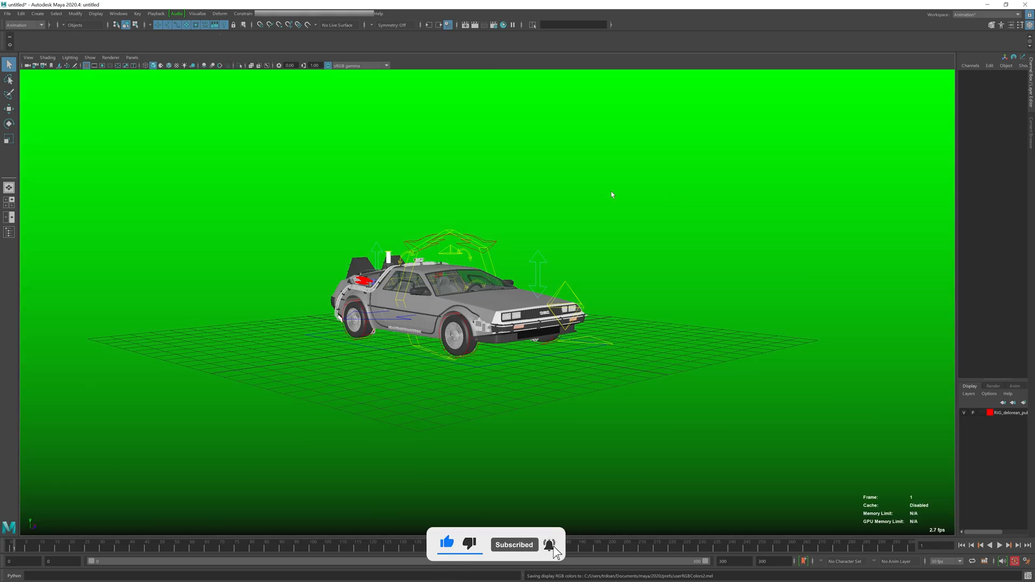